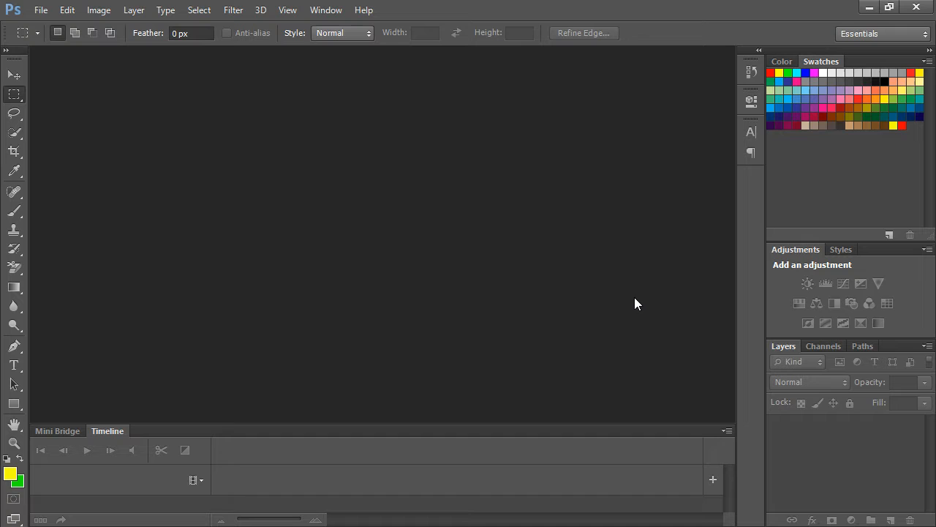
mouse_move(427, 204)
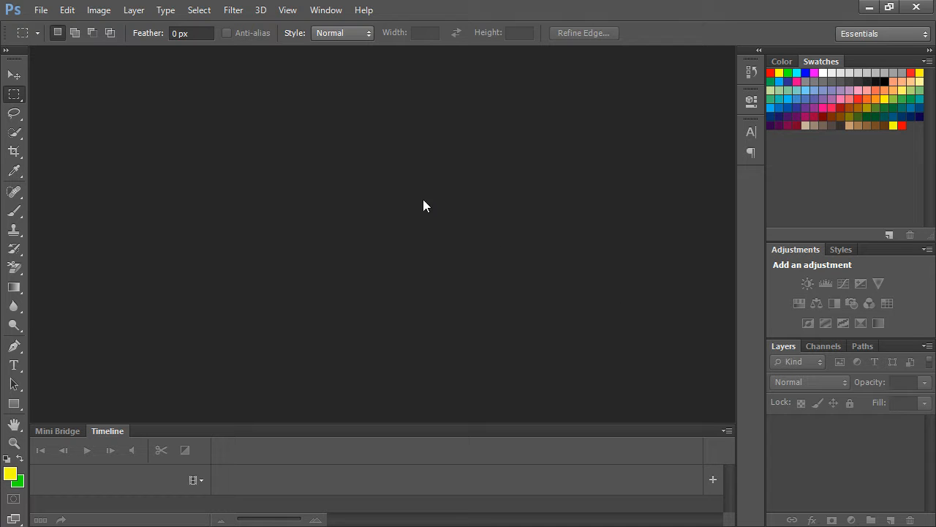
mouse_move(143, 105)
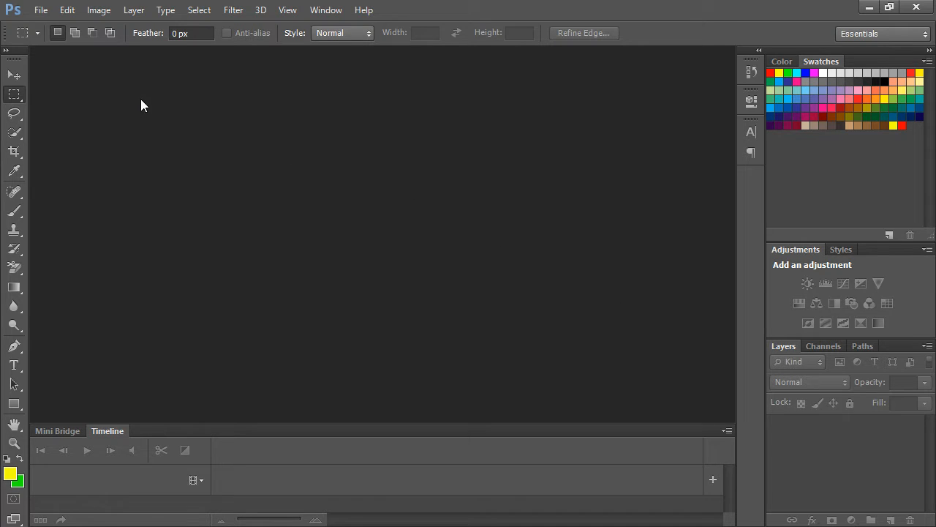
Step: Start a new document using the FB Cover 851 x 315 px preset at 72 ppi, transparent background
click(41, 8)
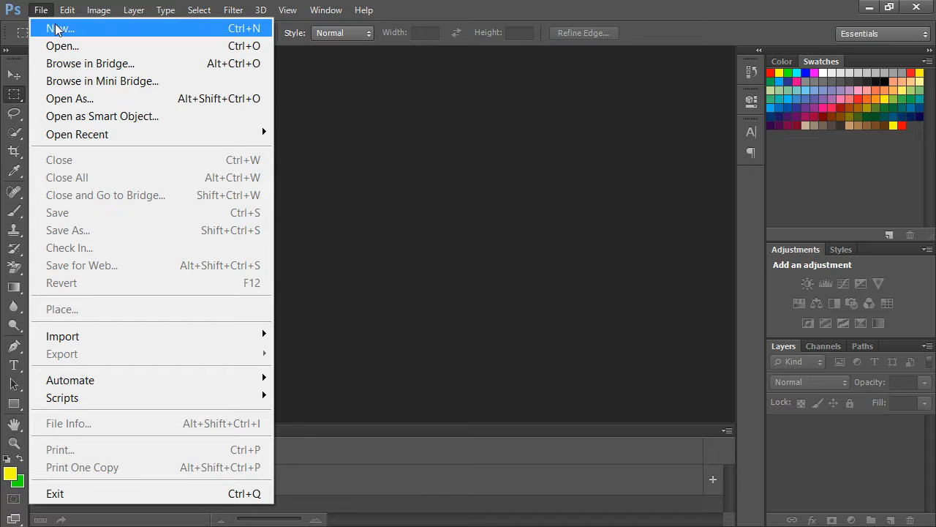
click(59, 28)
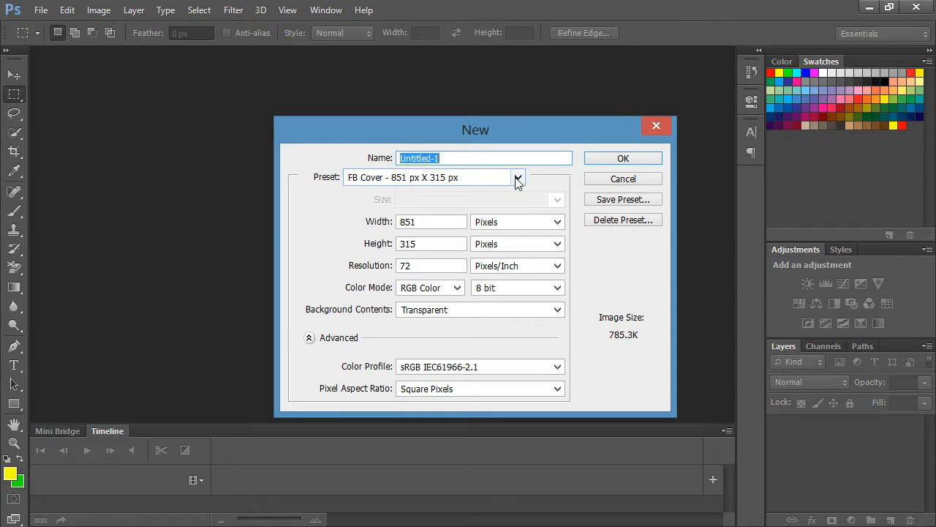
click(518, 177)
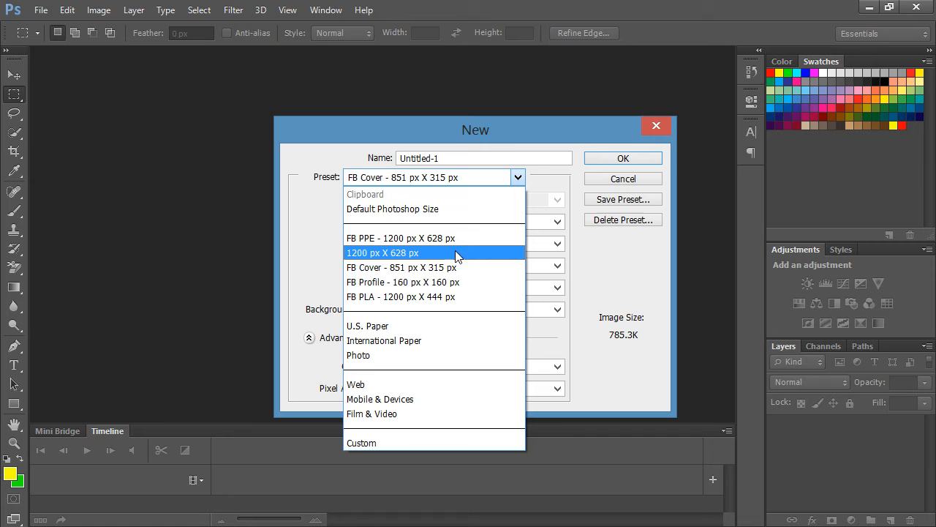
mouse_move(453, 266)
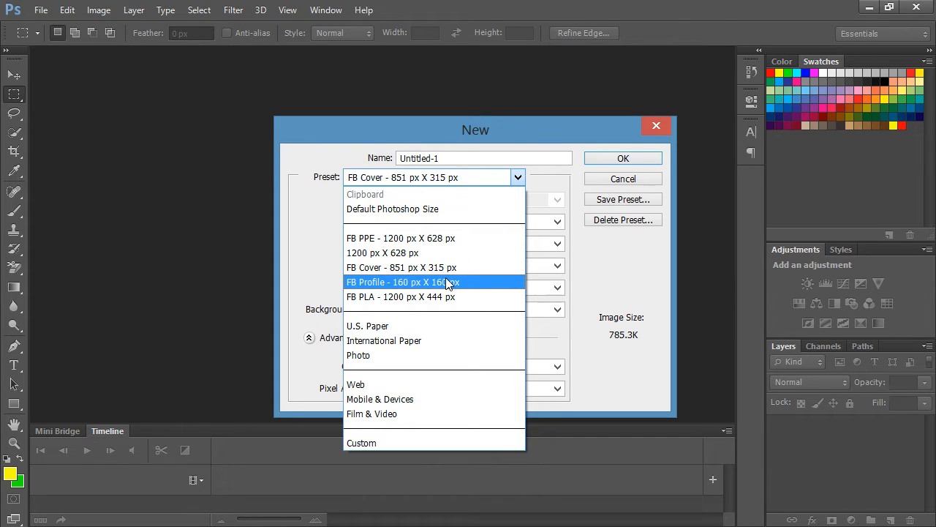
mouse_move(446, 267)
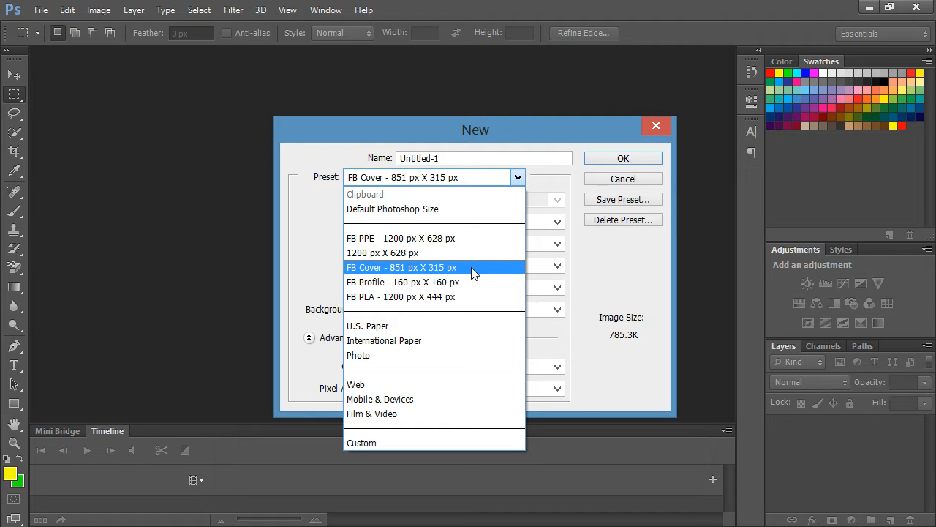
click(401, 267)
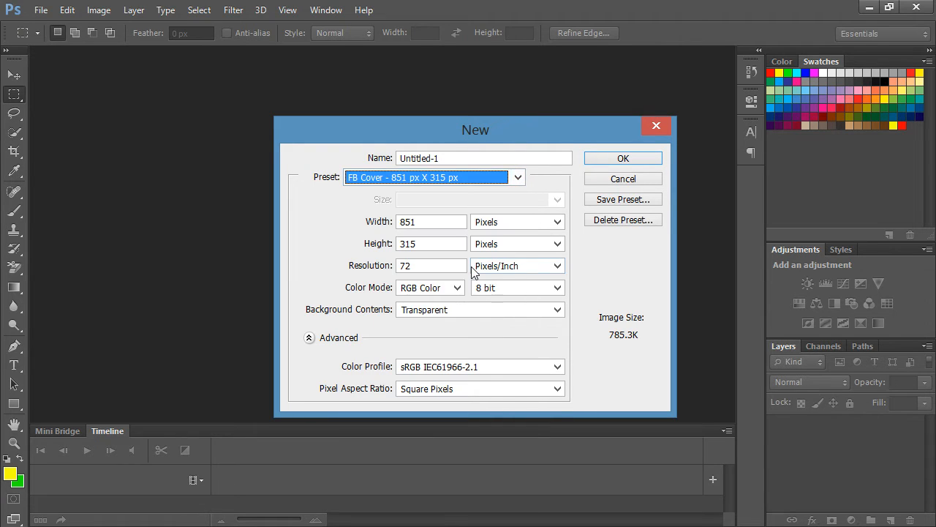
click(431, 222)
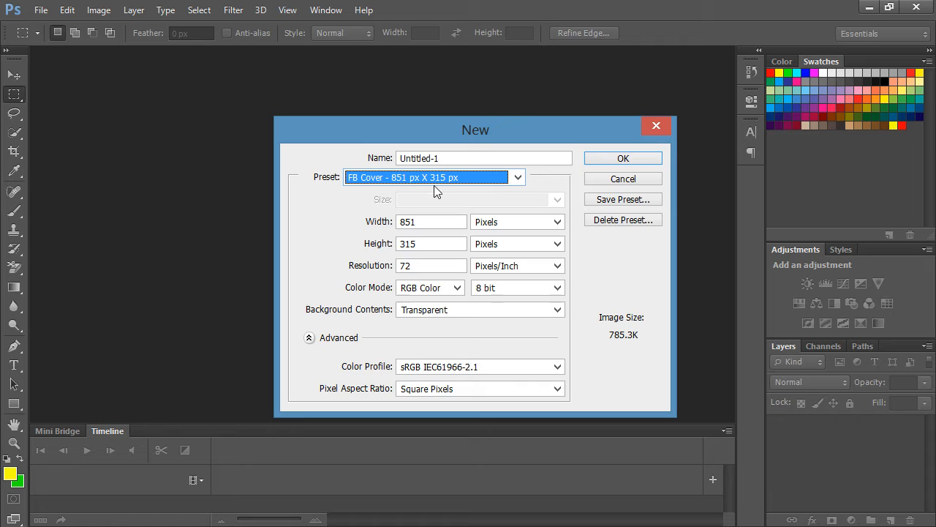
Step: Name the document 'My FB Page Cover' and create it
click(485, 158)
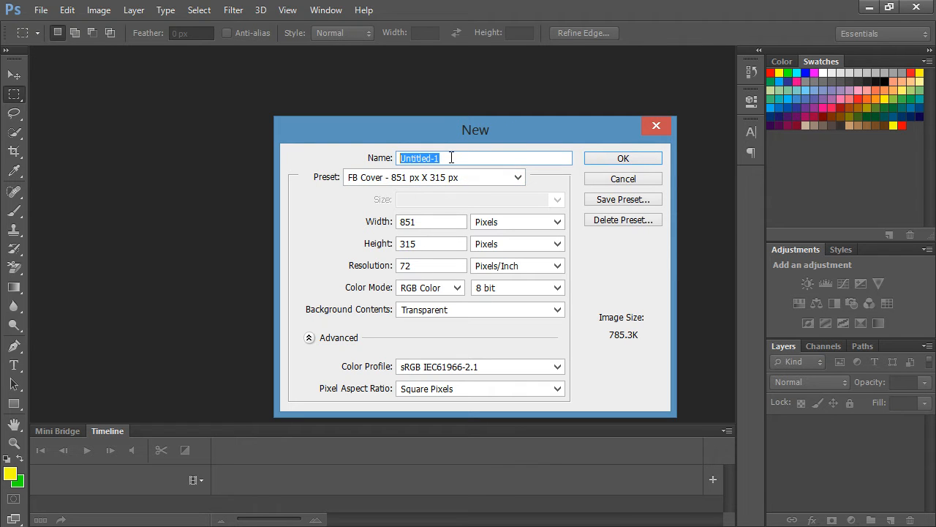
text(My FB)
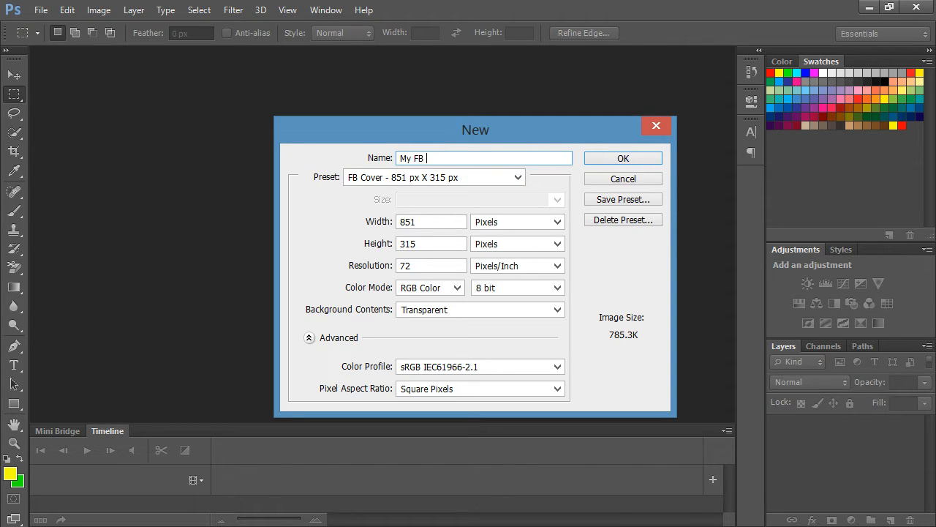
text(Page Cover)
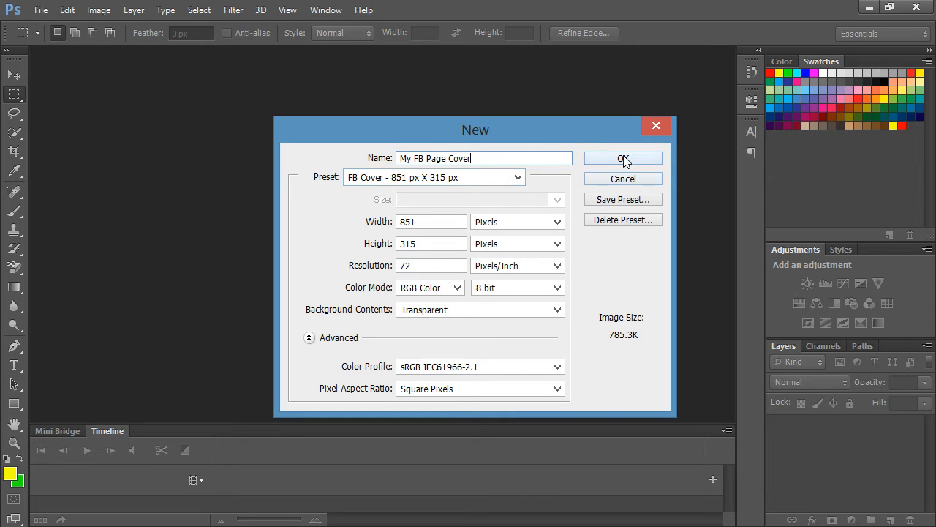
click(623, 159)
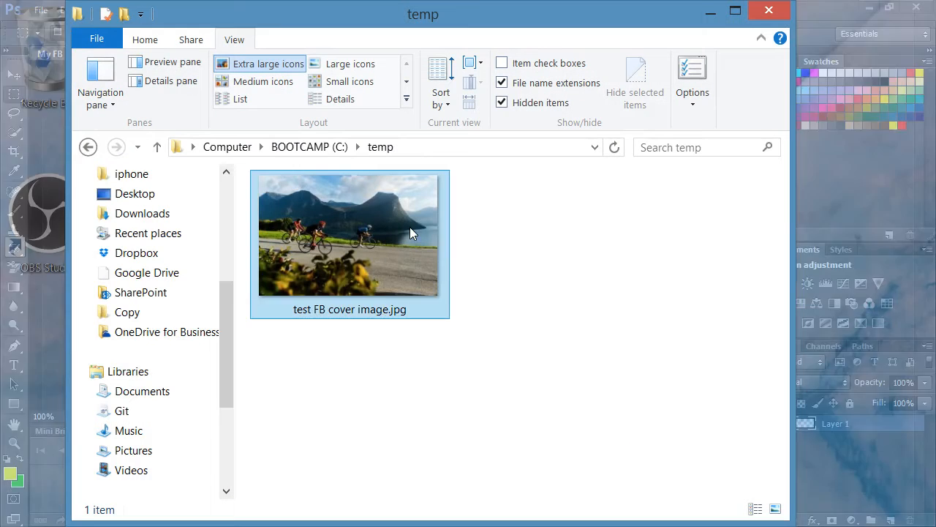
Step: Check test FB cover image.jpg's properties, confirming its 708 x 479 pixel dimensions
click(488, 263)
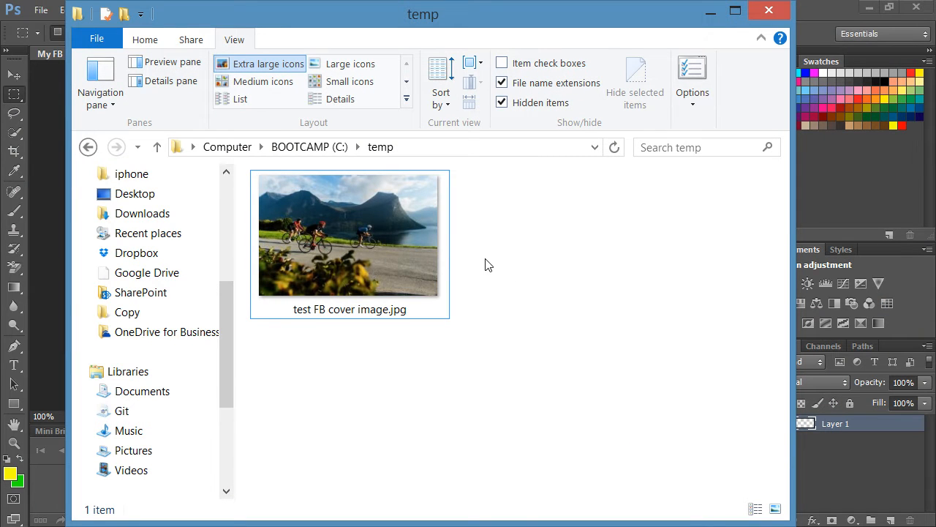
click(350, 234)
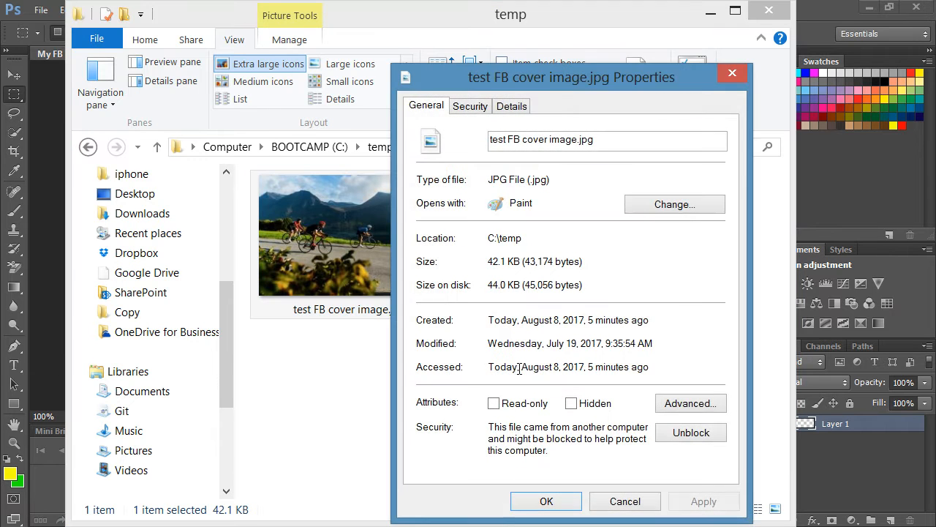
click(512, 105)
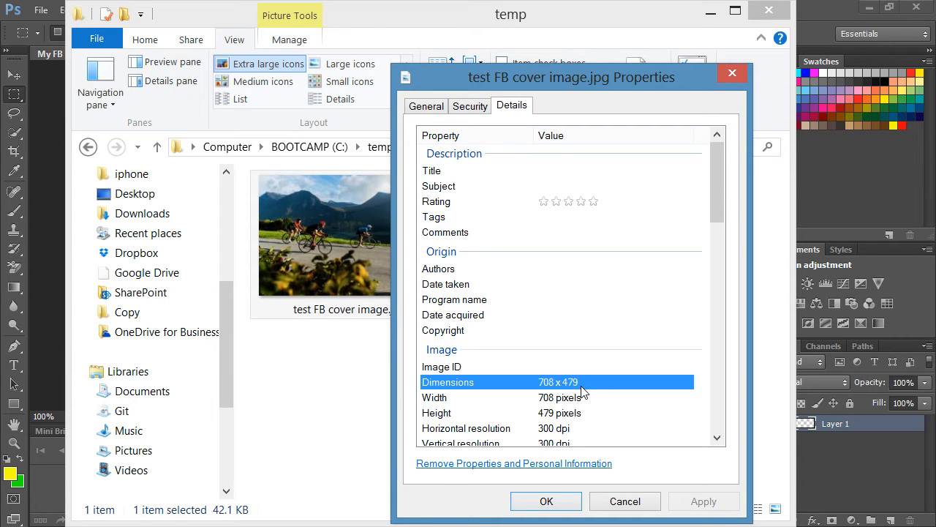
mouse_move(584, 389)
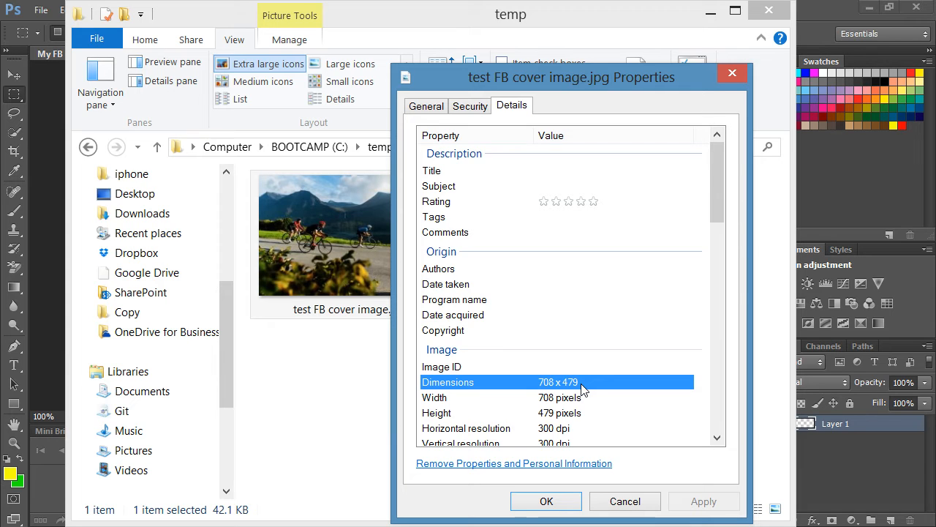
click(613, 284)
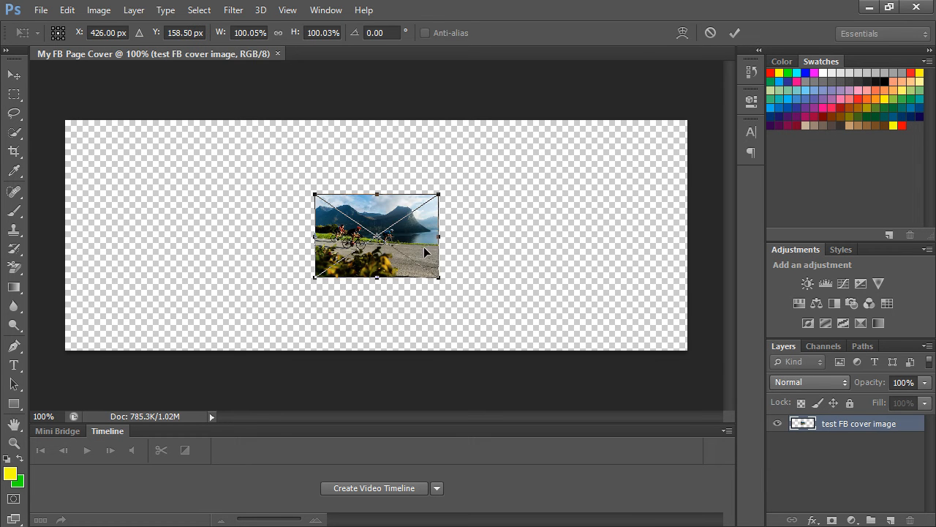
Step: Move the cyclists photo to the top-left corner and scale it to fill the 851×315 canvas
drag(427, 252, 381, 243)
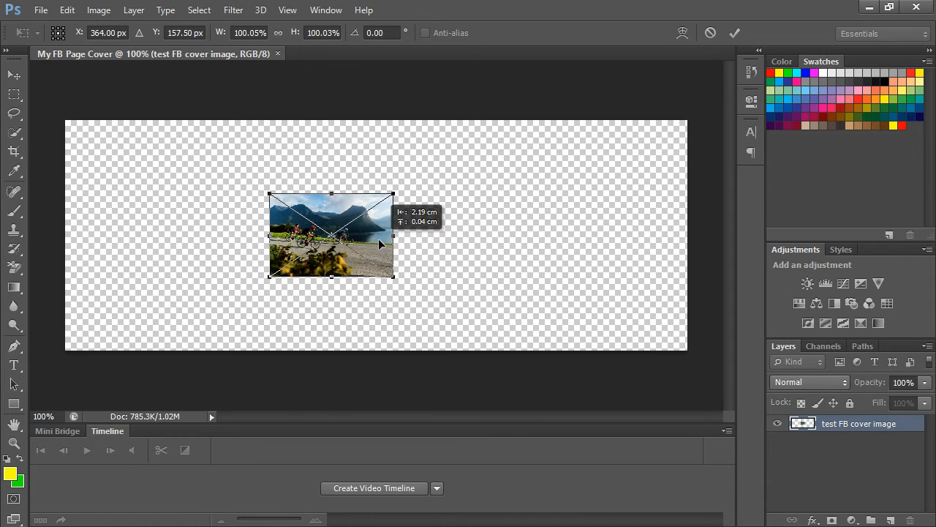
drag(331, 234, 126, 161)
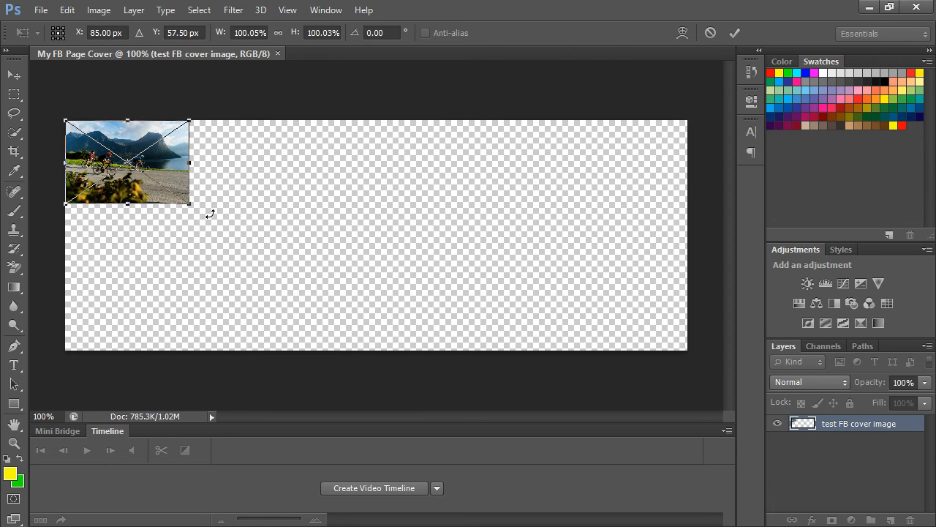
drag(189, 205, 621, 319)
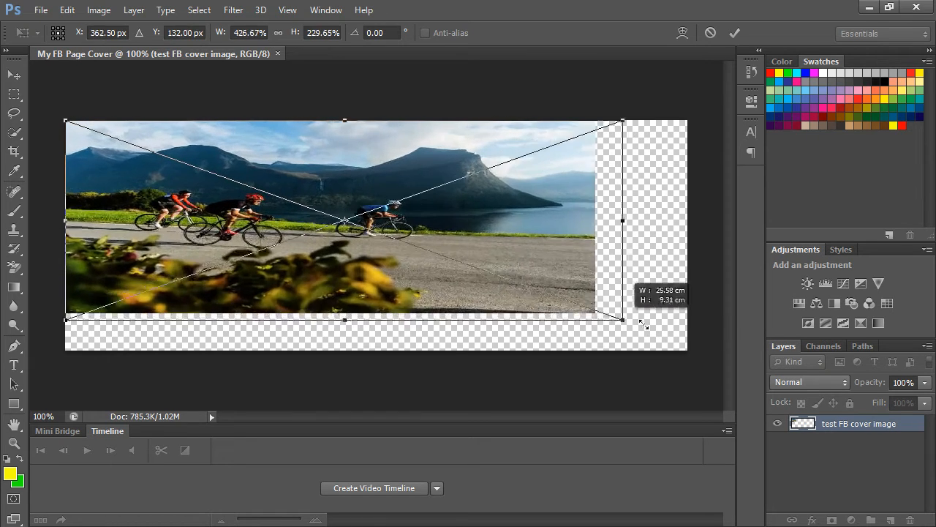
drag(622, 319, 680, 344)
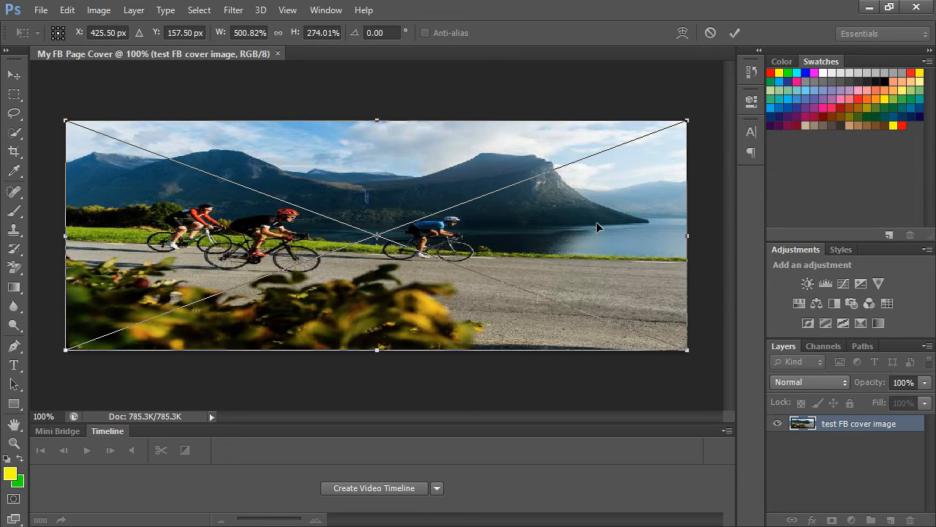
mouse_move(548, 237)
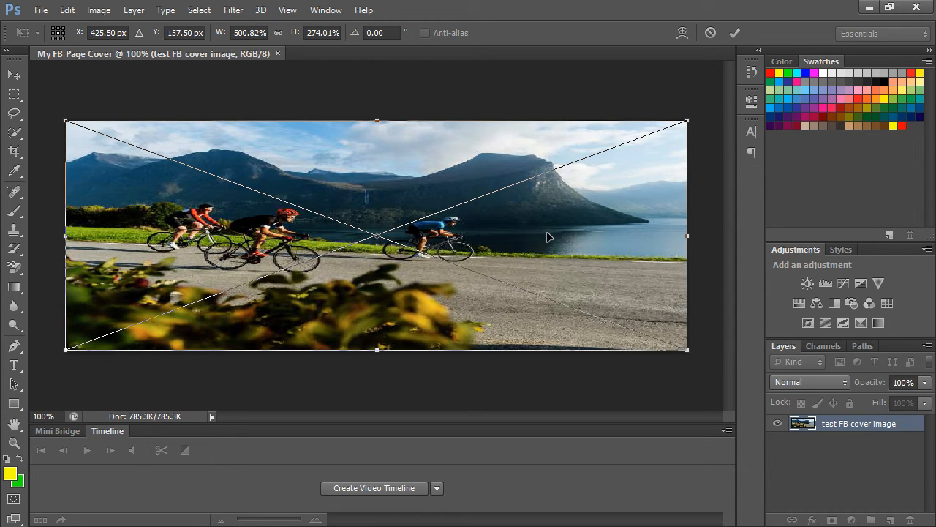
Step: Save the cover as C:\temp\My FB Page Cover.psd
click(40, 8)
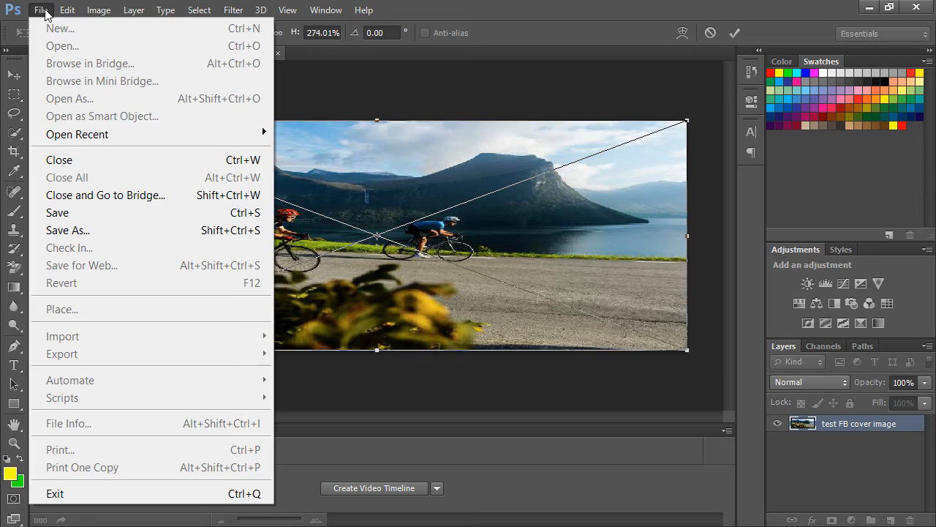
click(57, 212)
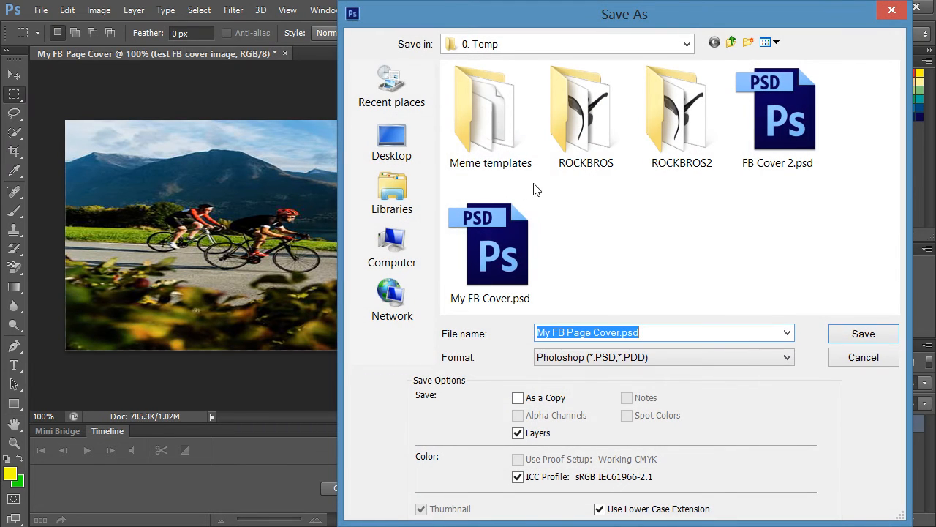
mouse_move(591, 226)
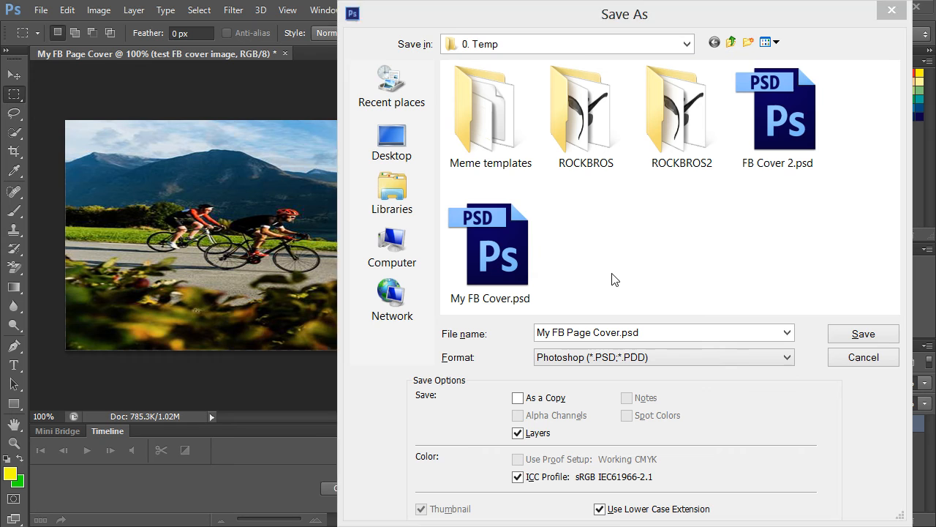
click(659, 333)
text(C:\temp\)
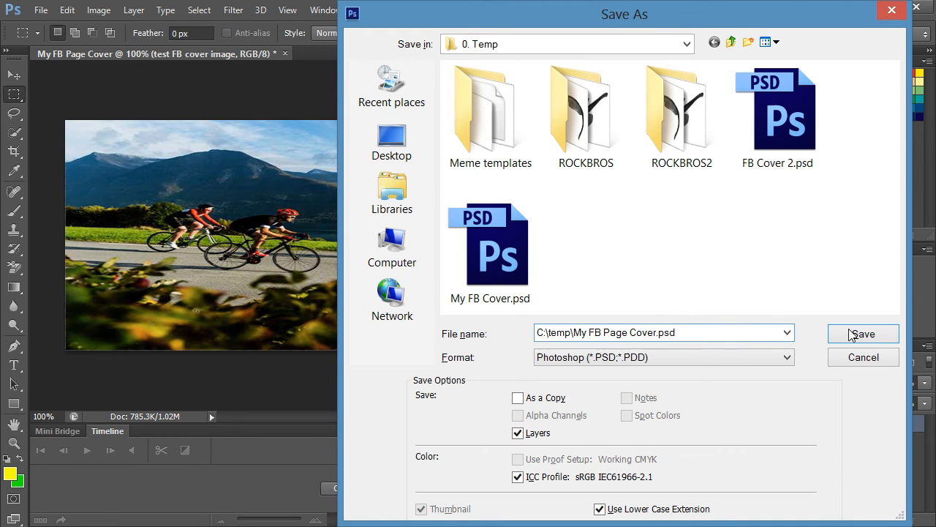
click(864, 333)
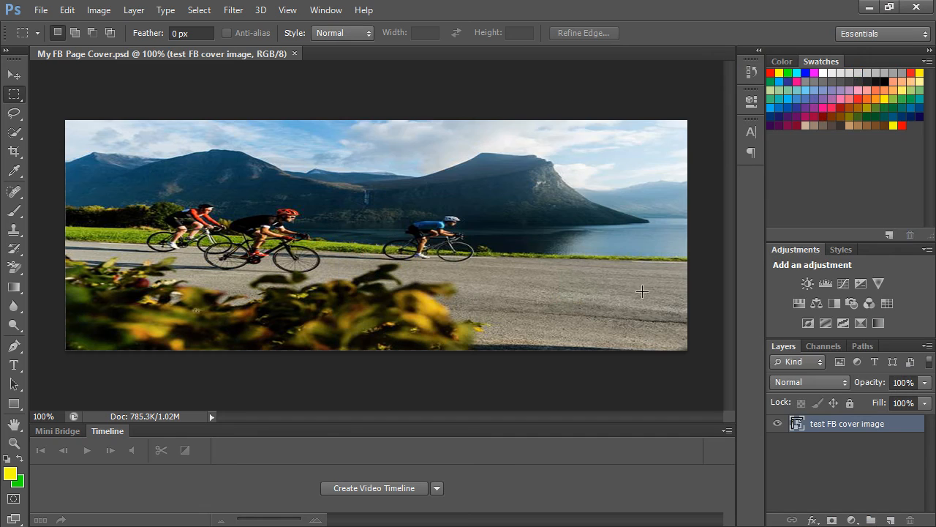
mouse_move(339, 257)
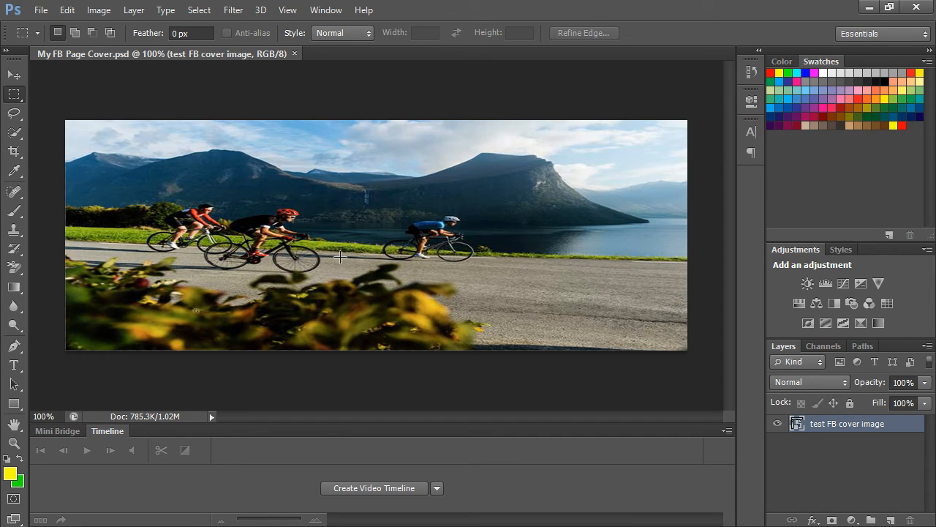
mouse_move(386, 238)
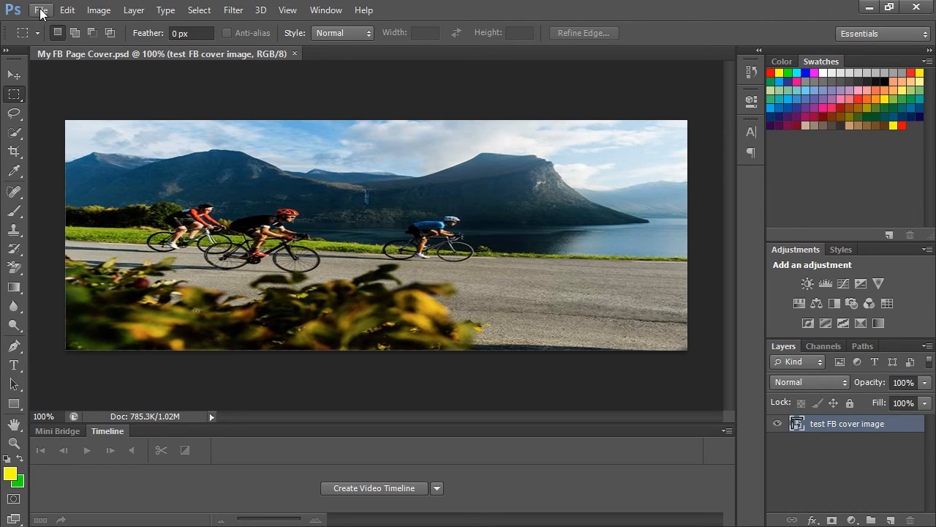
Step: Save a PNG copy, My FB Page Cover.png, accepting the default PNG compression settings
click(41, 8)
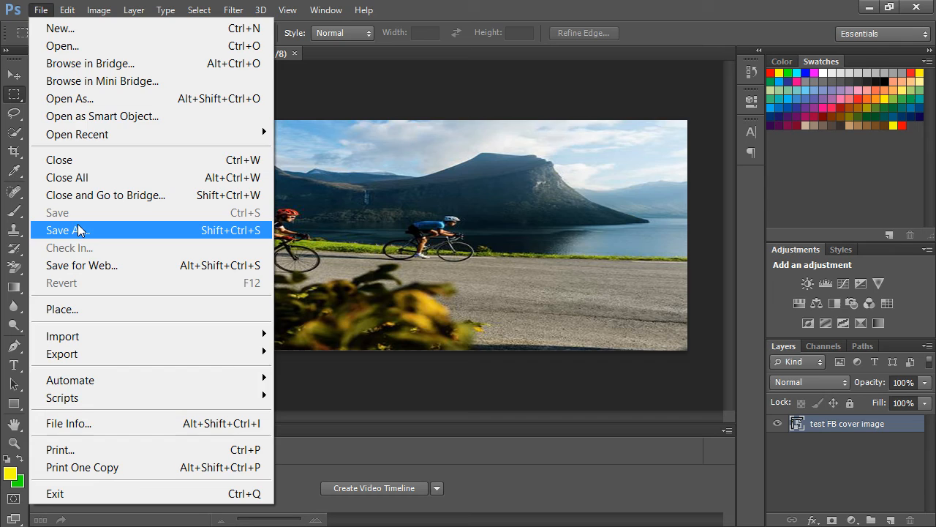
click(65, 229)
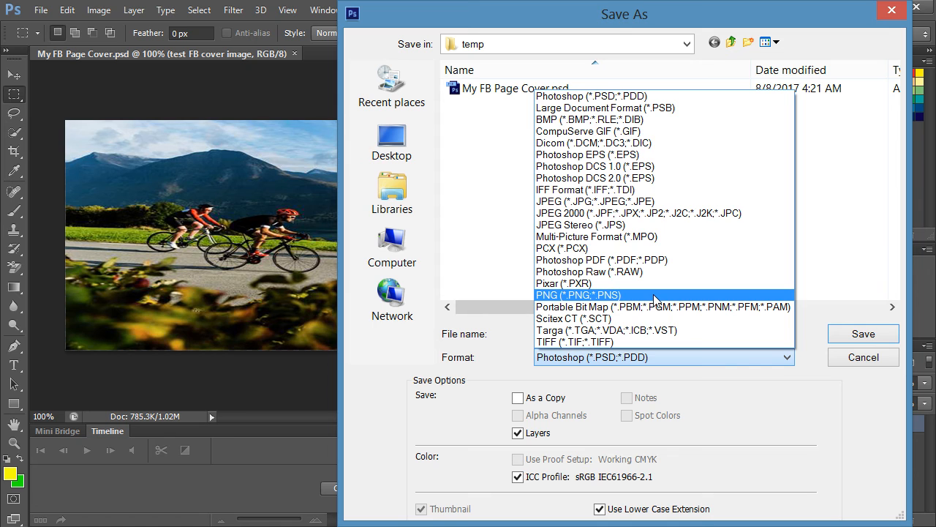
click(577, 296)
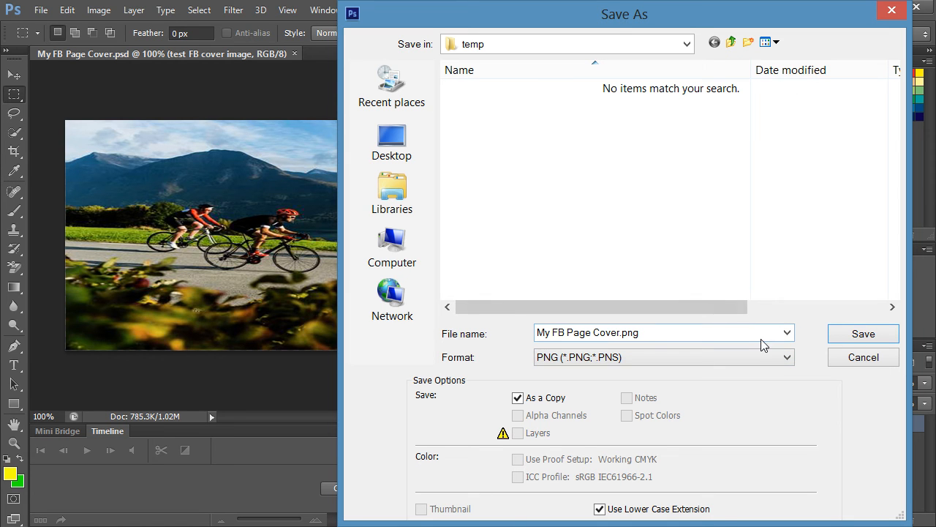
click(863, 333)
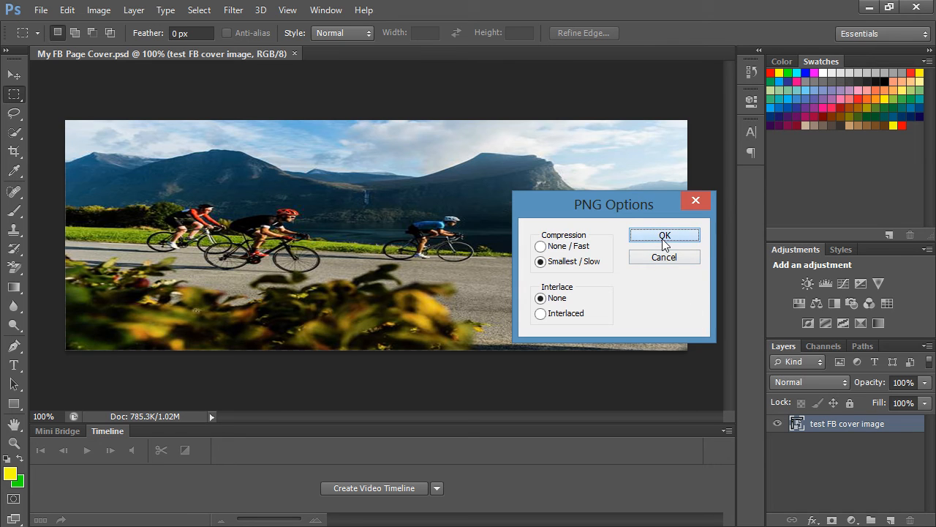
click(664, 234)
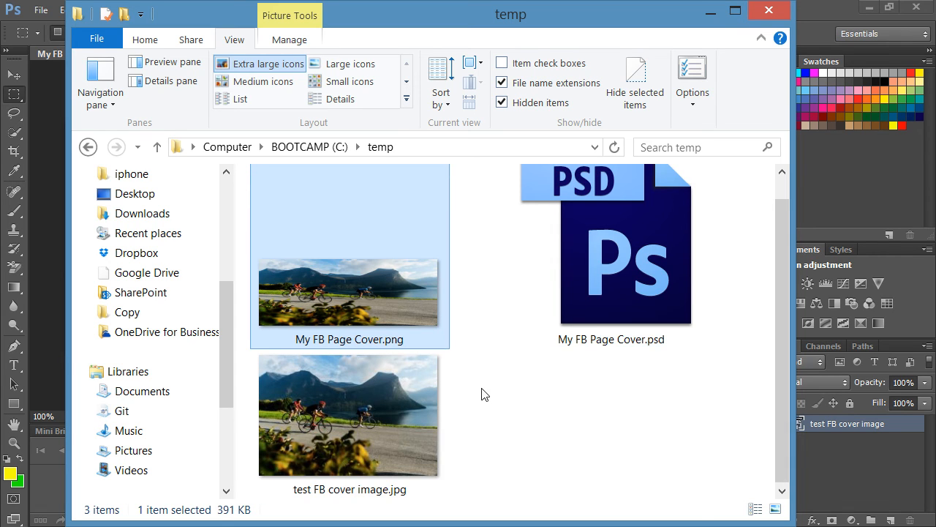
Step: Verify in My FB Page Cover.png's properties that its dimensions are 851 x 315 pixels
click(348, 415)
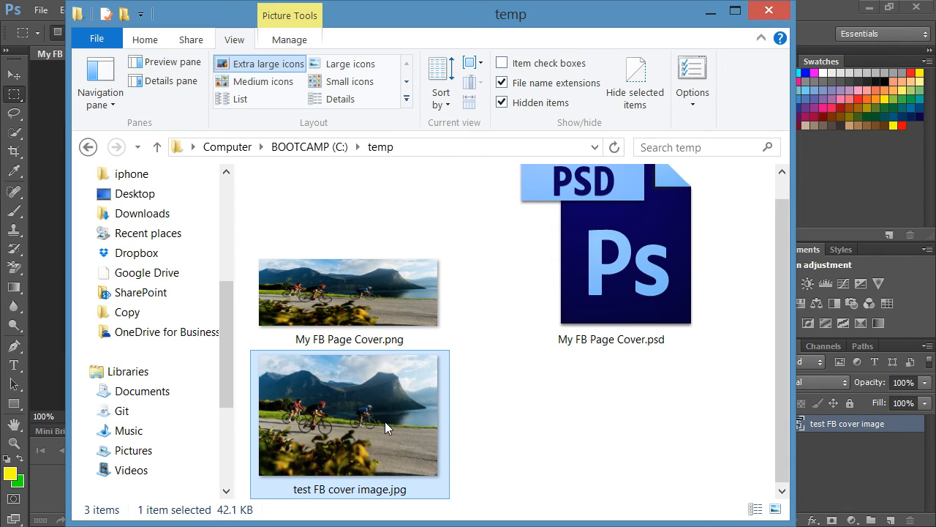
scroll(down, 3)
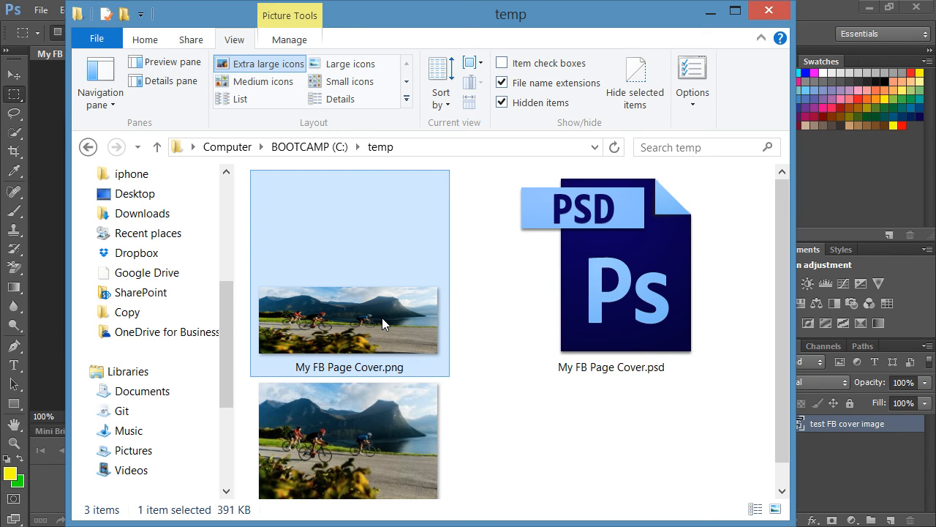
right_click(348, 319)
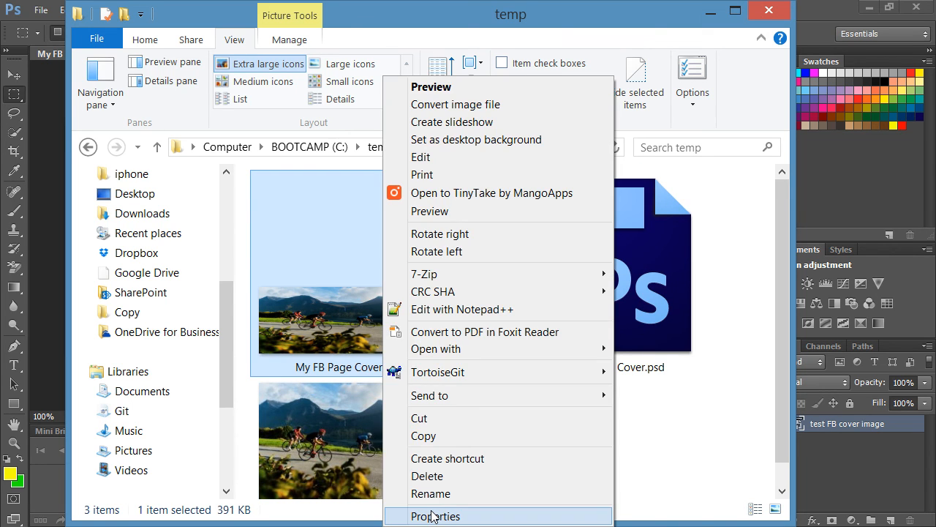
click(436, 515)
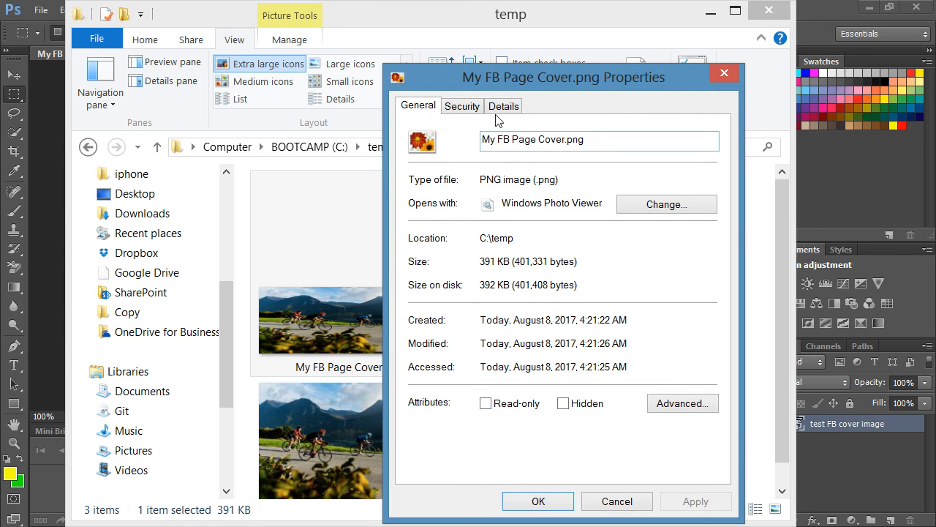
click(503, 105)
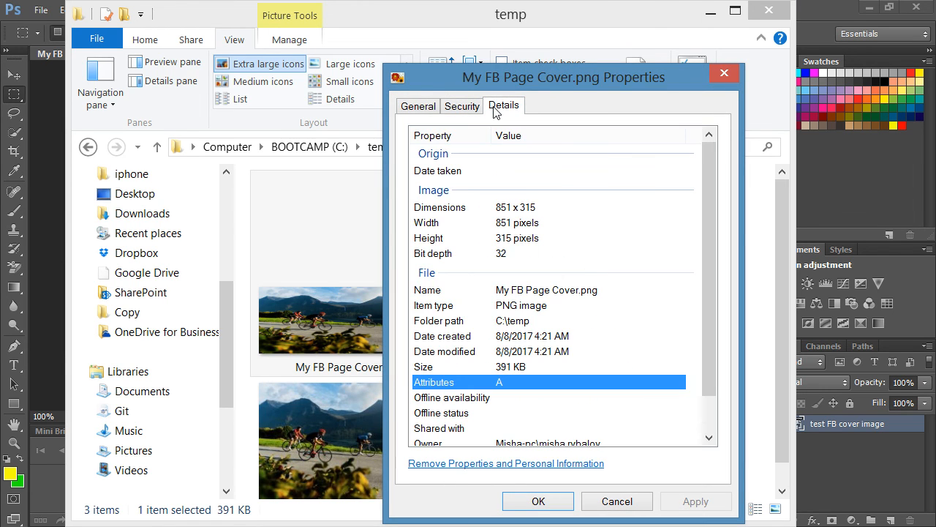
click(512, 208)
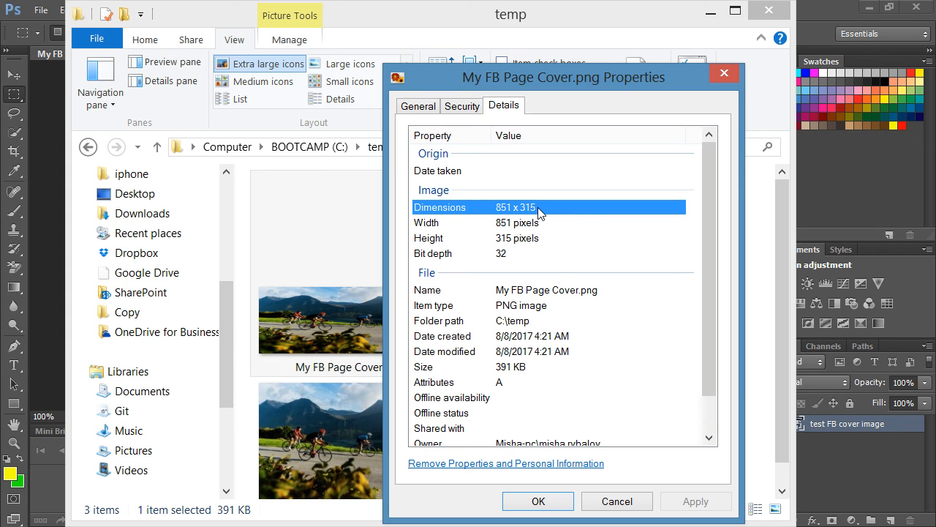
mouse_move(725, 74)
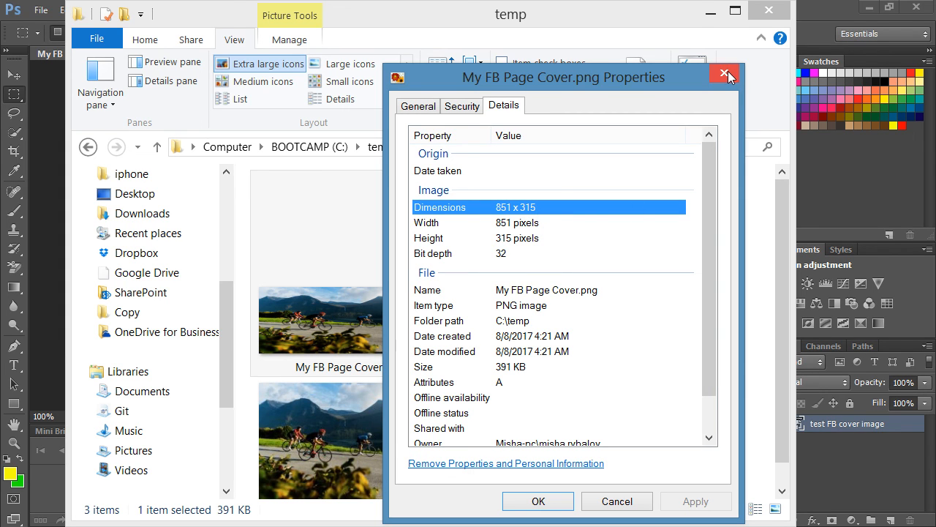
click(724, 76)
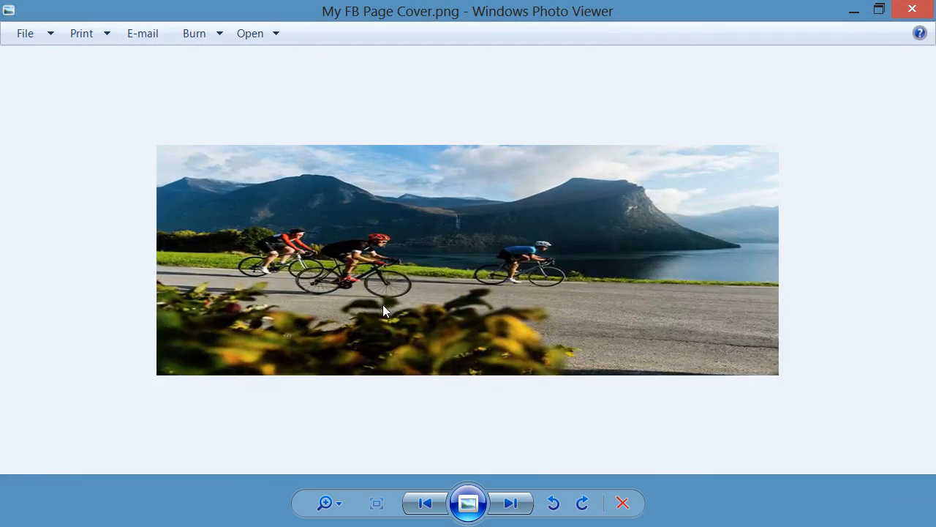
mouse_move(623, 251)
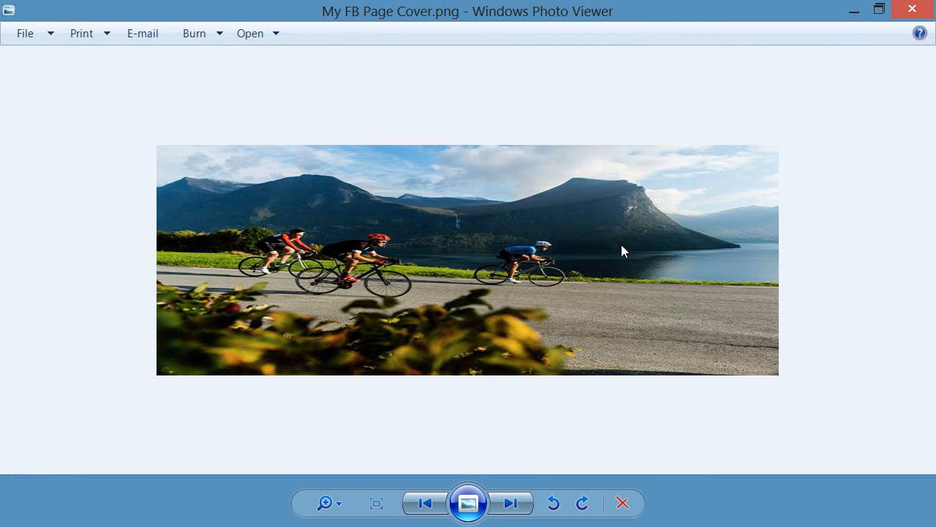